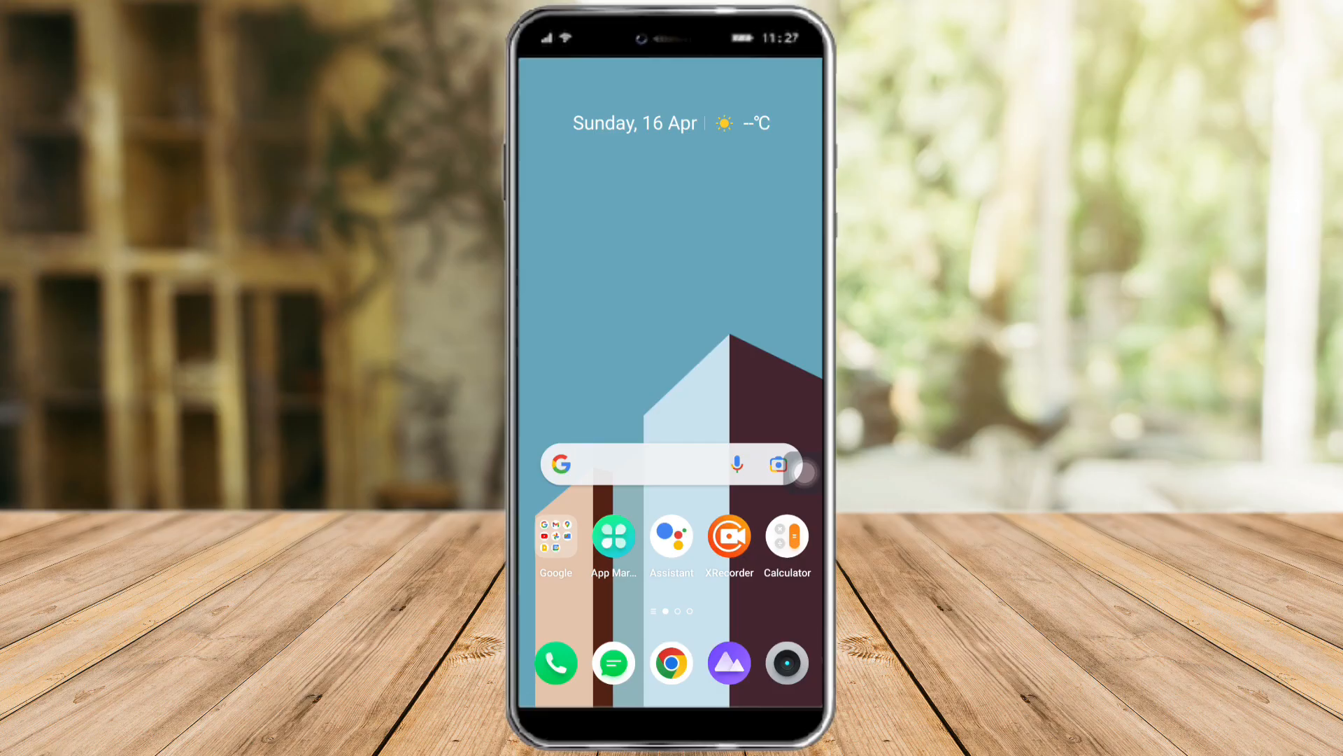
Launch YouTube from the Google apps folder on the Android home screen
{"action": "left_click", "coordinate": [555, 534]}
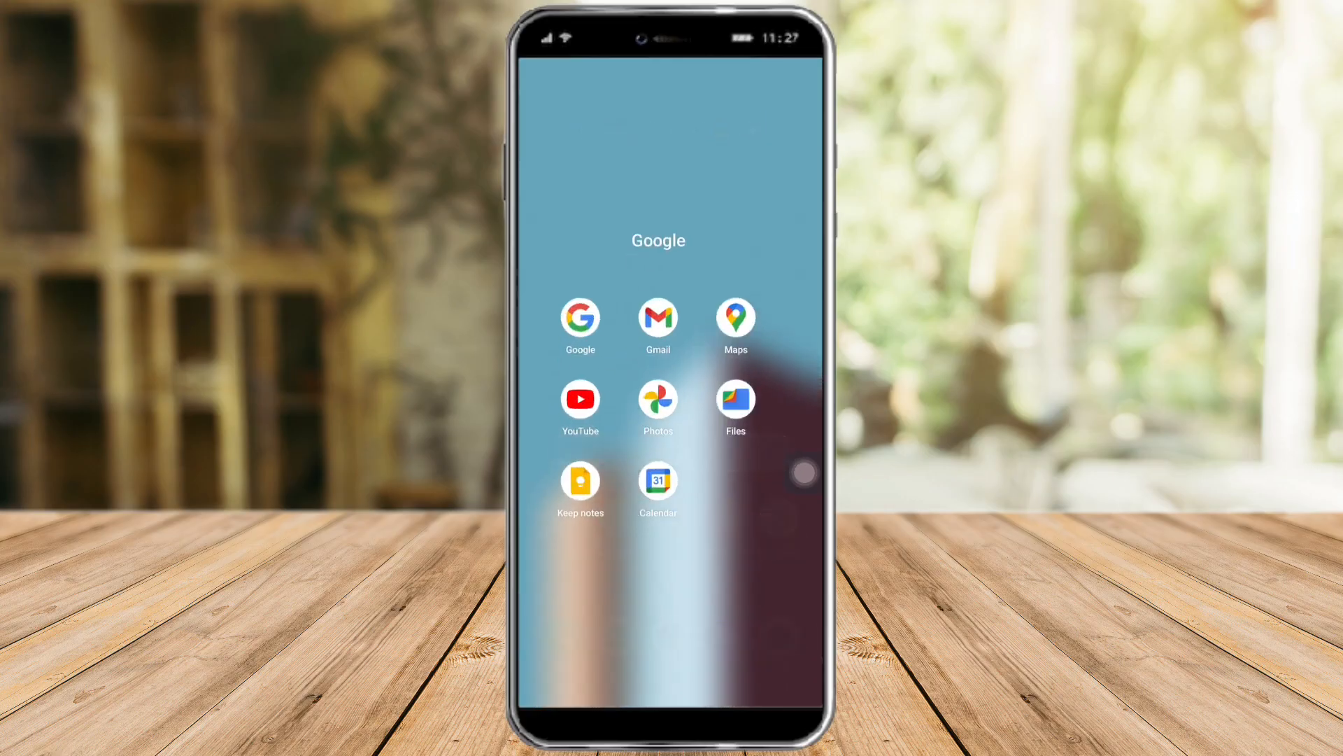
{"action": "left_click", "coordinate": [579, 400]}
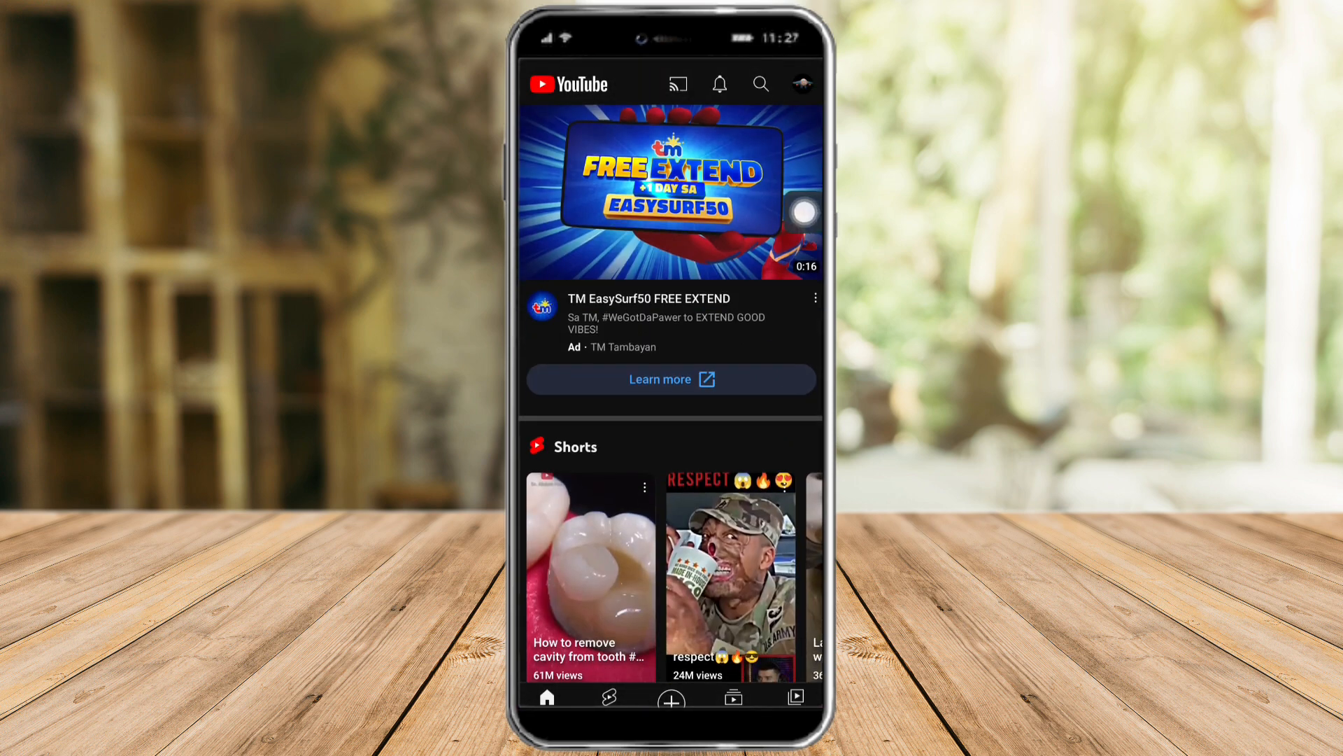
Open the unwanted account's sync settings through YouTube's Manage accounts
{"action": "left_click", "coordinate": [801, 83]}
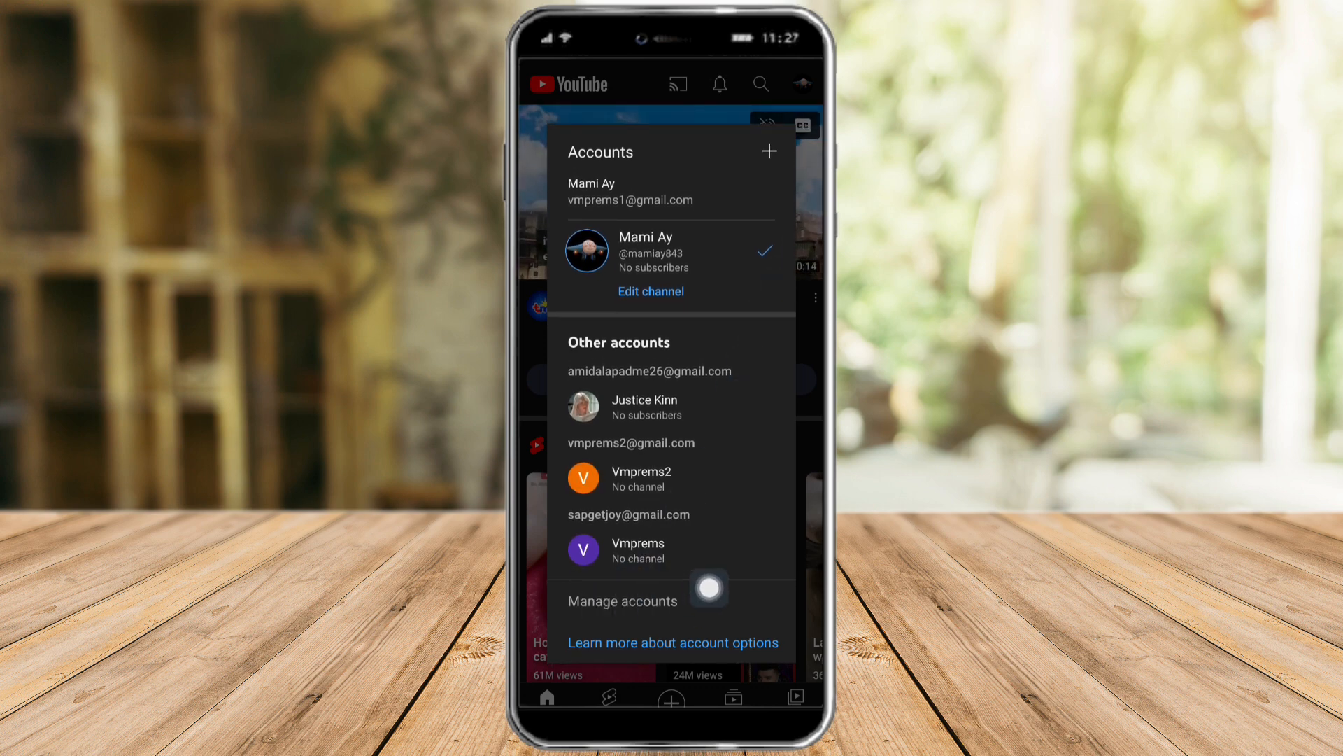
{"action": "left_click", "coordinate": [622, 600]}
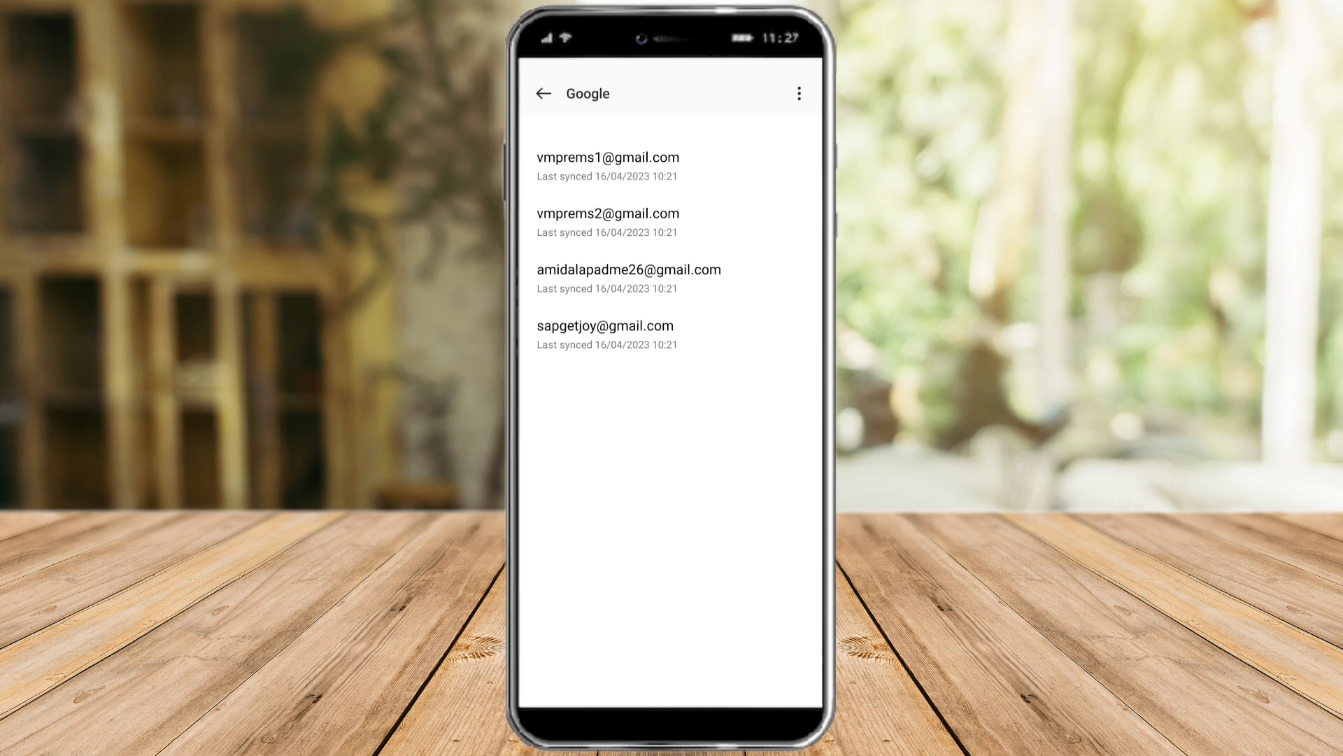
{"action": "left_click", "coordinate": [608, 165]}
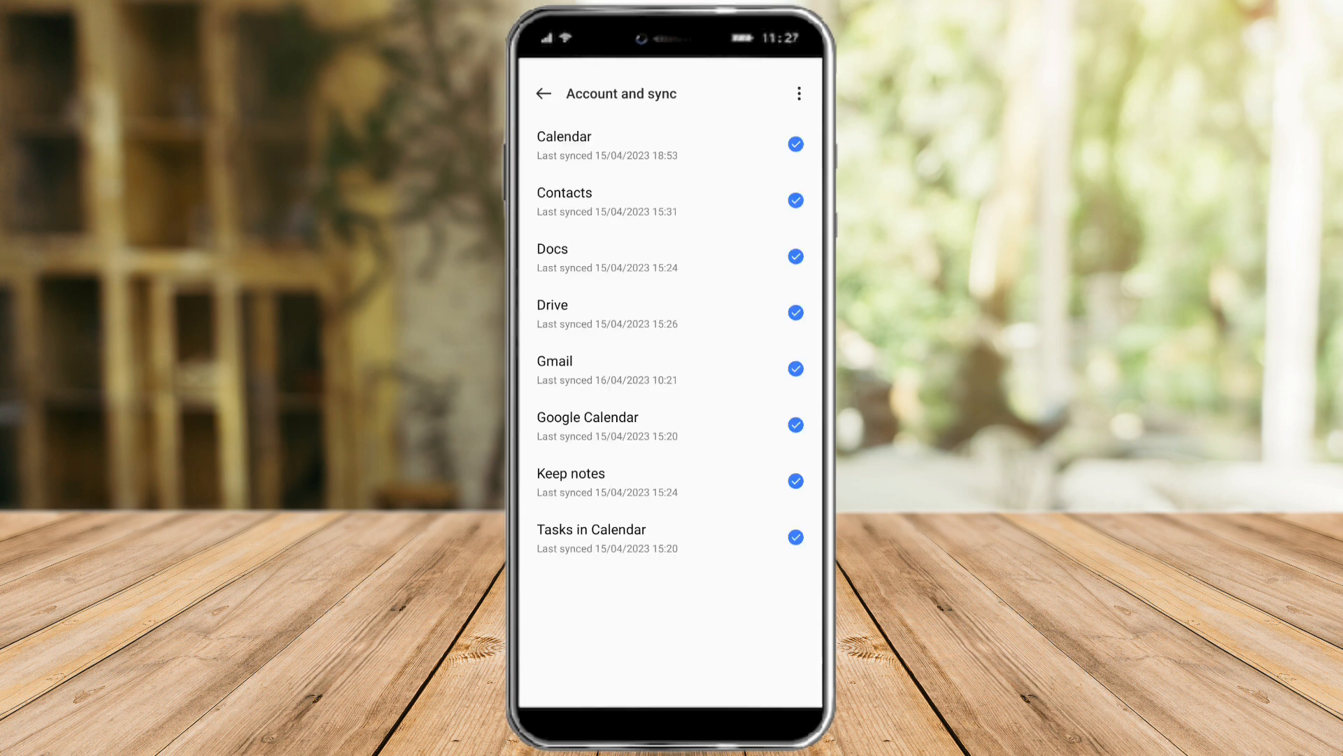
Remove that Google account from the phone, leaving three, and return home
{"action": "left_click", "coordinate": [798, 93]}
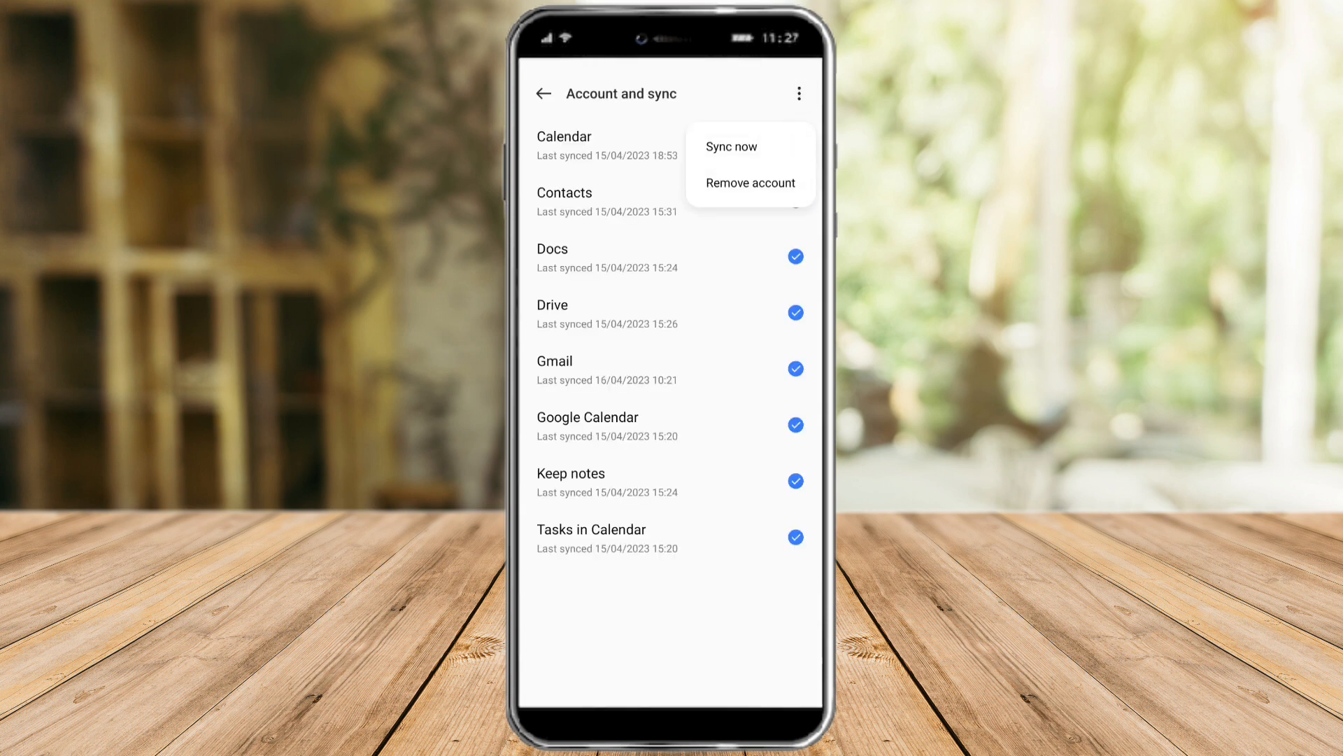
{"action": "left_click", "coordinate": [543, 93]}
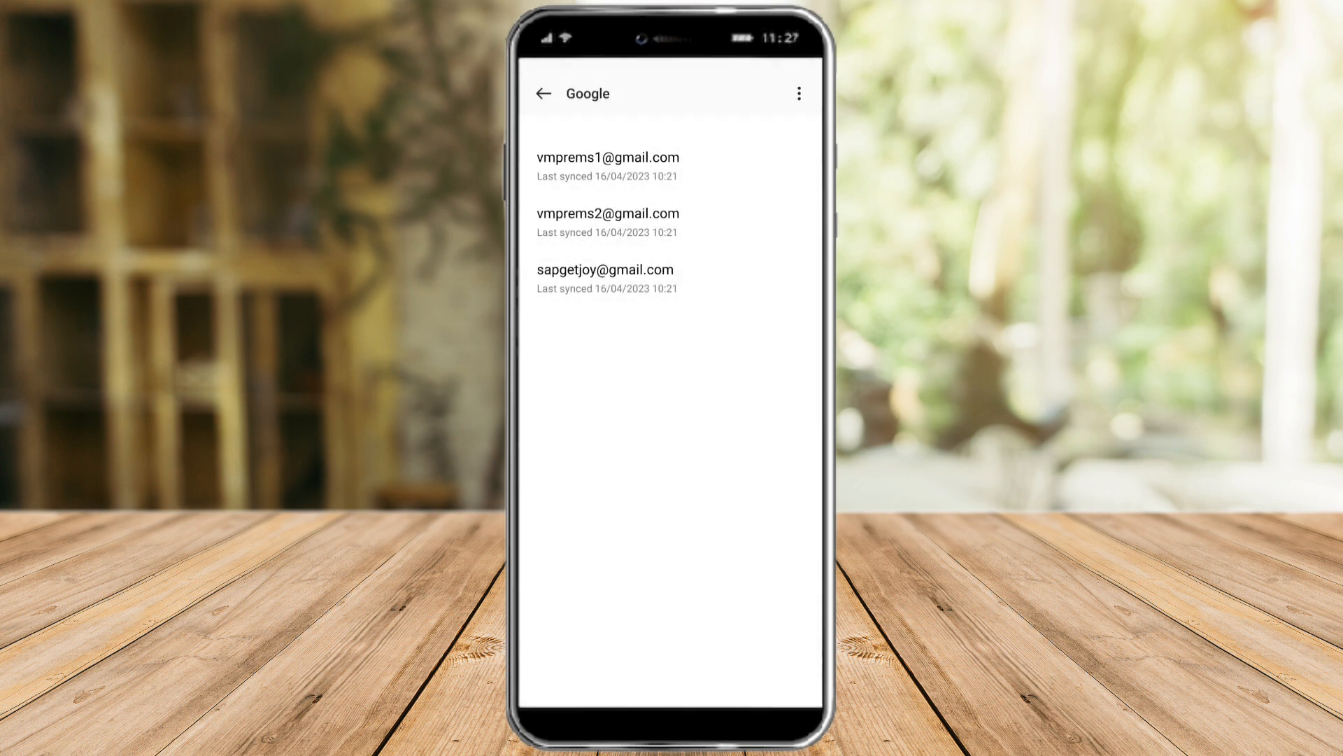
{"action": "left_click", "coordinate": [607, 157]}
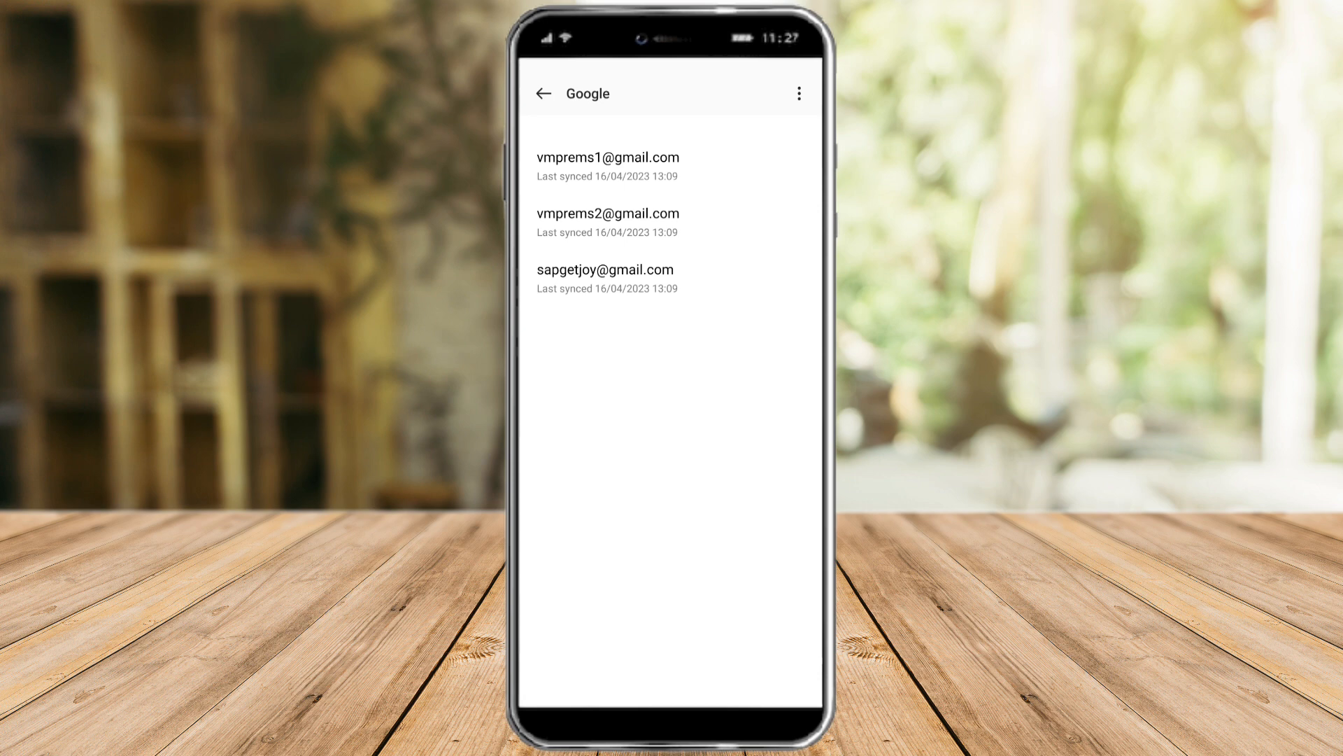
{"action": "left_click", "coordinate": [543, 93]}
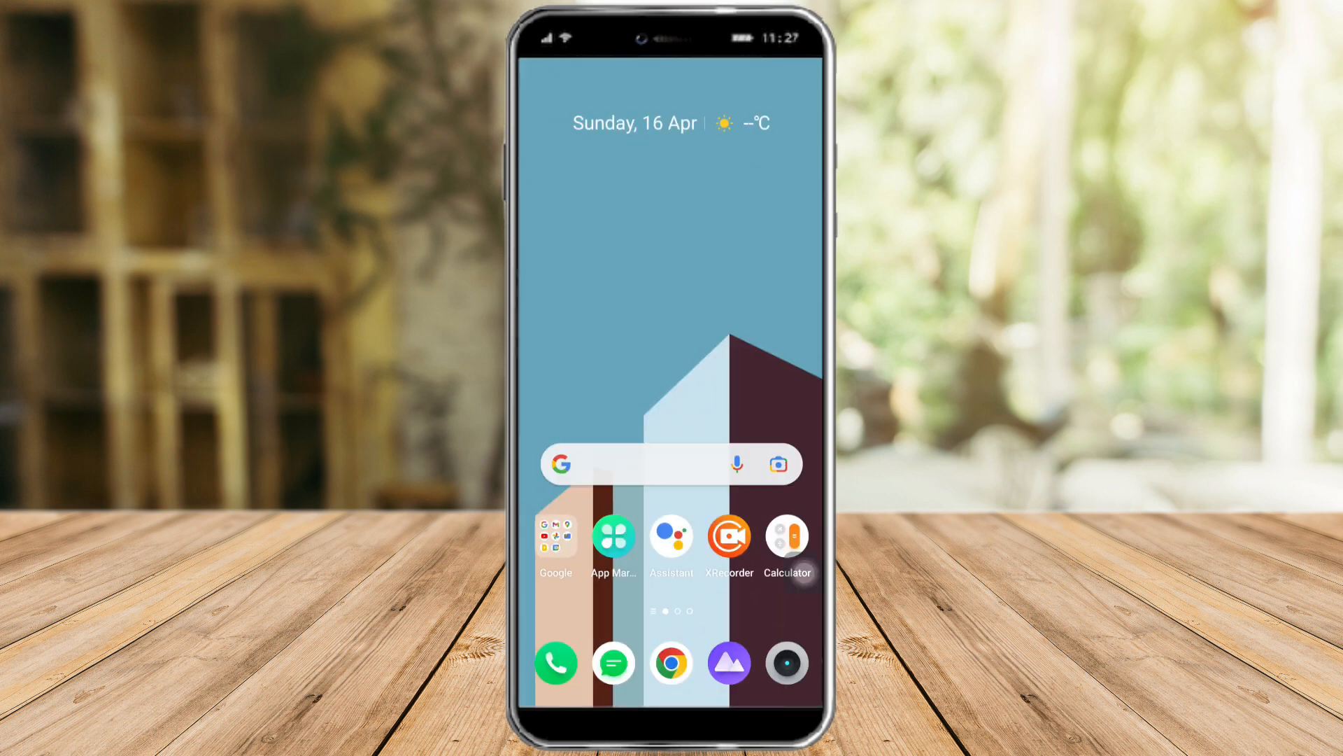